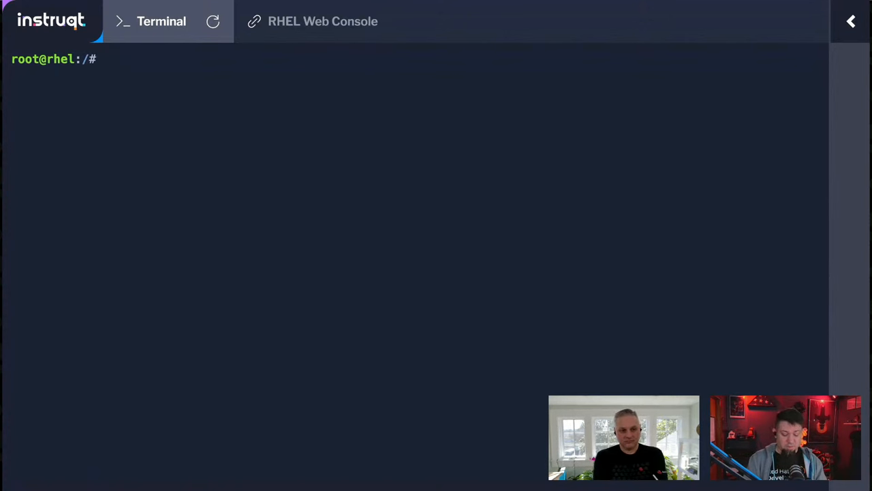
Step: Enter 'tree -L 1' at the root prompt to list the root filesystem one level deep
left_click(106, 58)
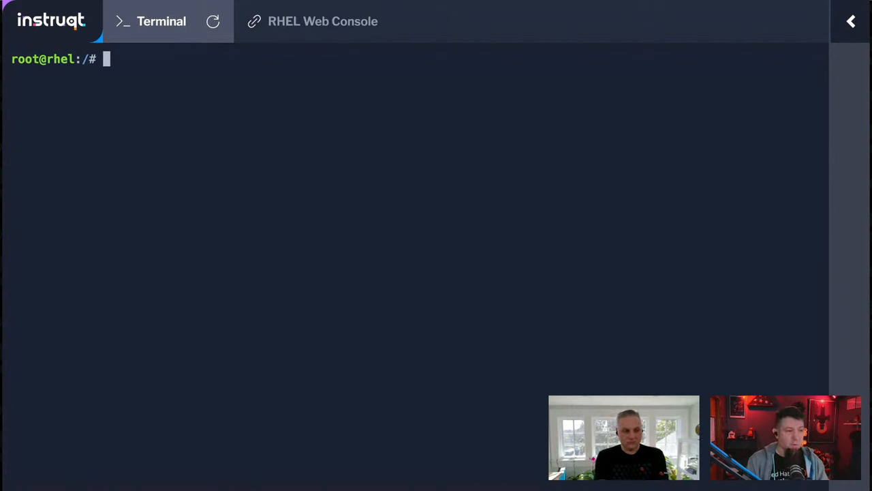
type("tree")
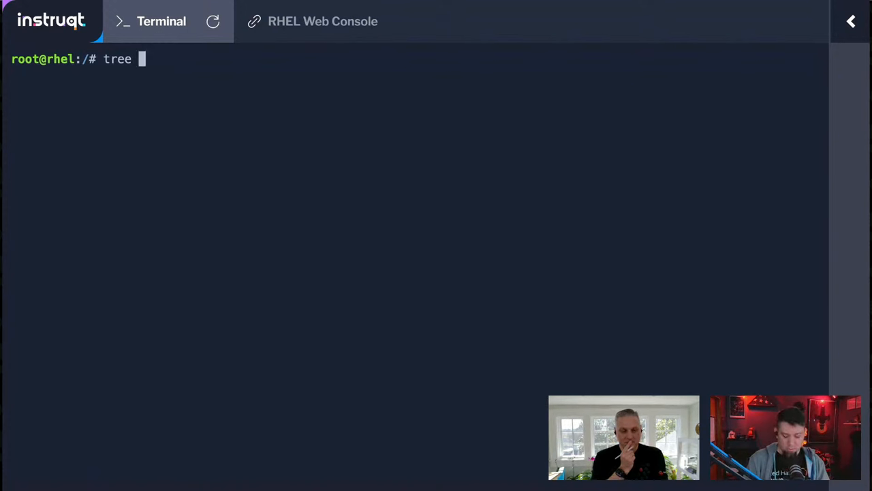
type("-")
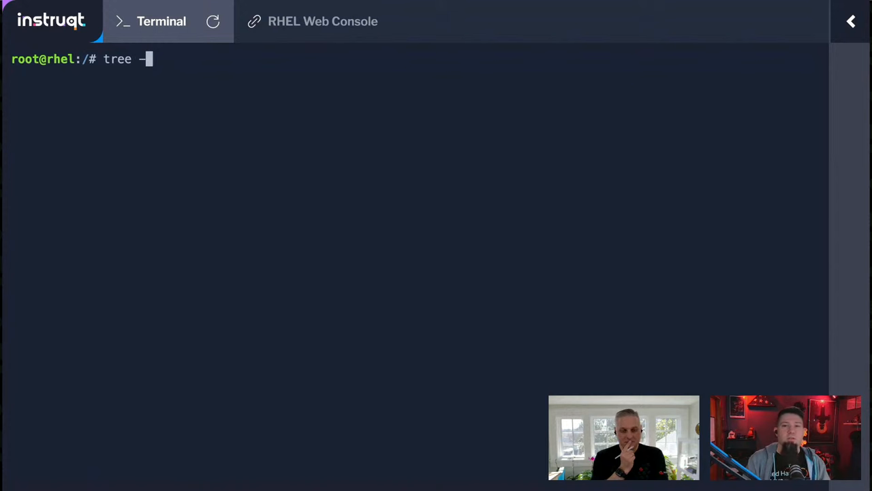
type("L 1 -d")
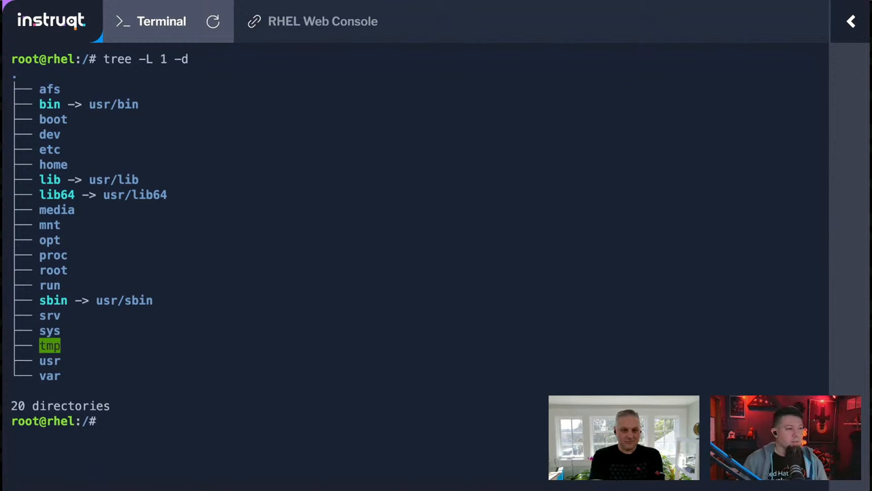
mouse_move(4, 109)
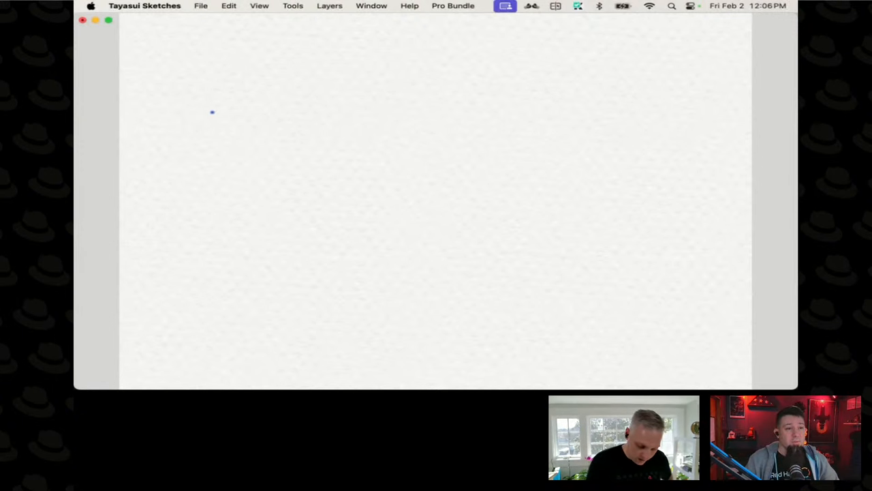
Step: Draw a /home box with an arrow and a 'user home directories' note
left_click_drag(215, 126, 291, 108)
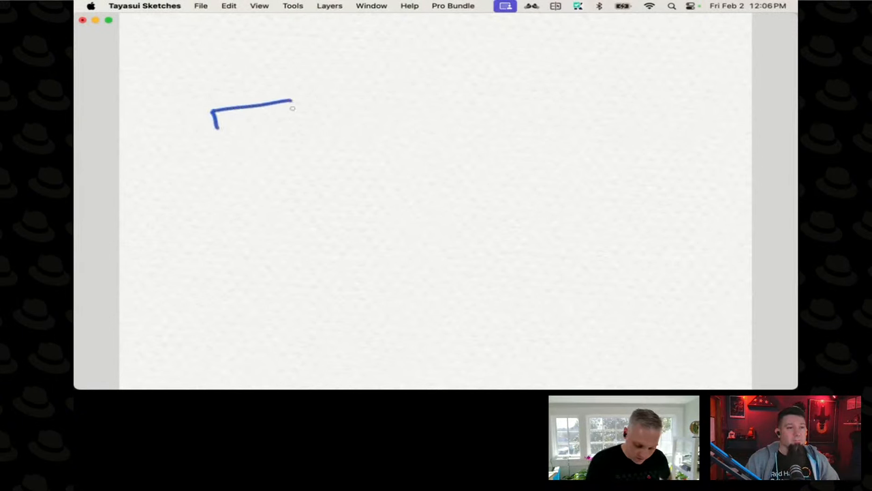
left_click_drag(293, 109, 215, 126)
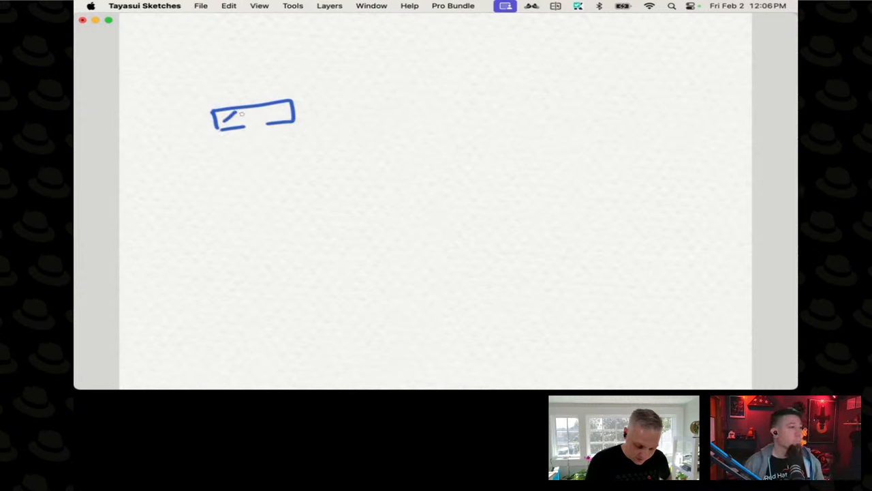
left_click_drag(232, 117, 279, 116)
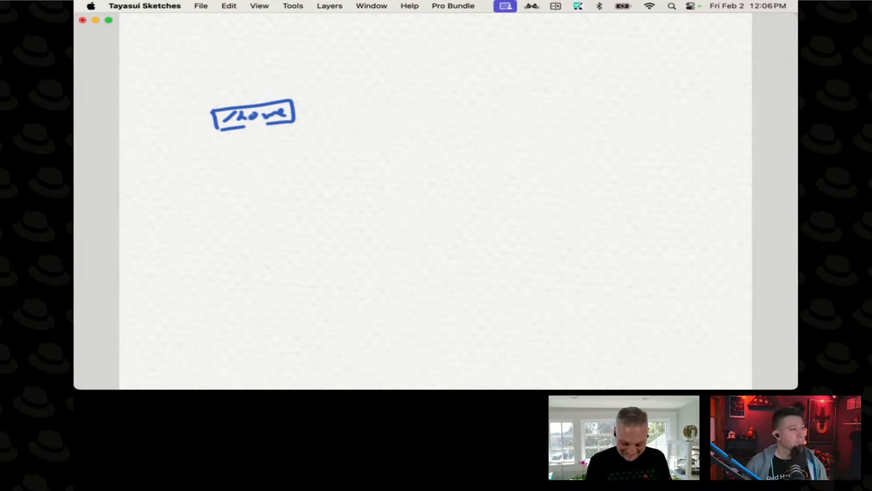
left_click_drag(214, 153, 238, 136)
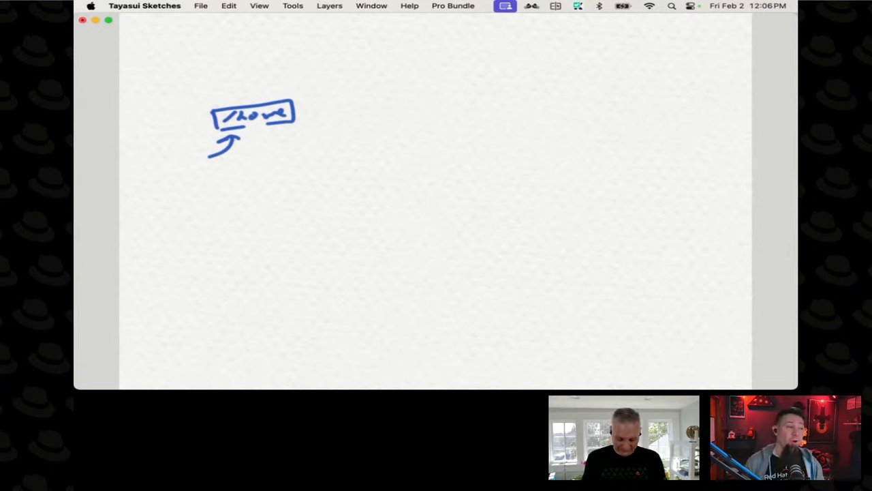
left_click_drag(176, 169, 201, 169)
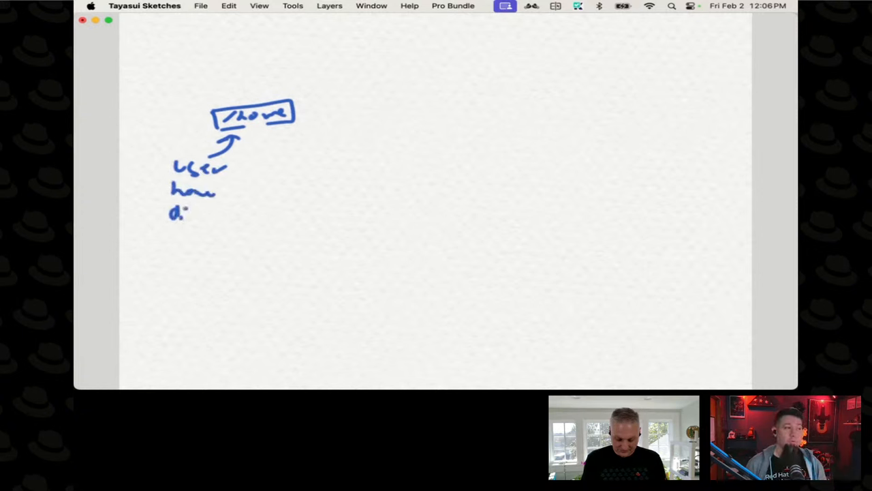
left_click_drag(181, 213, 246, 214)
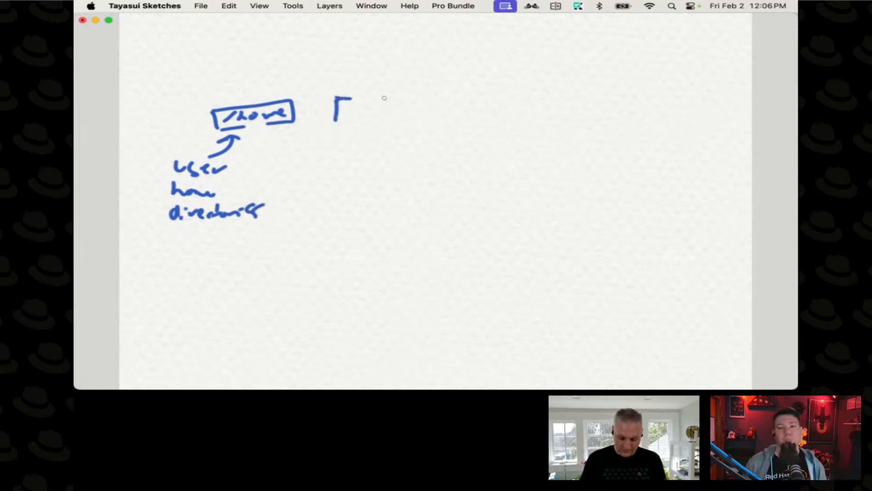
Step: Draw a second box to the right for /root and continue the handwritten notes
left_click_drag(354, 99, 395, 126)
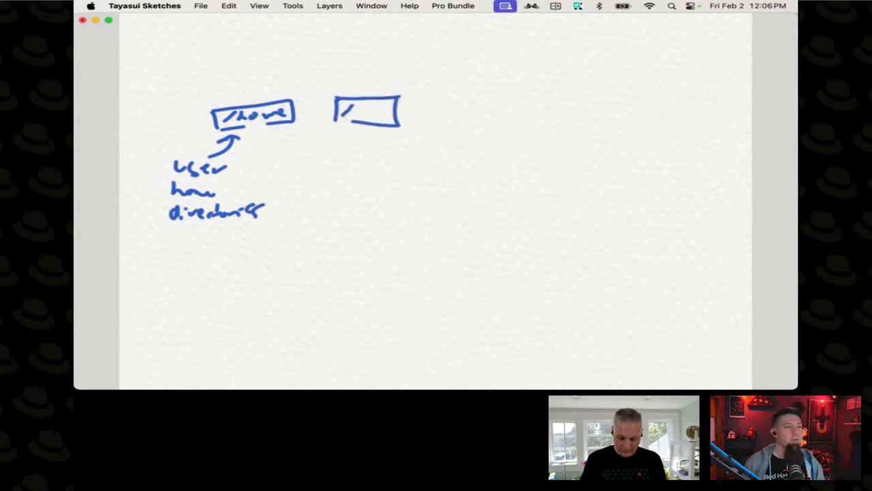
left_click_drag(348, 113, 382, 116)
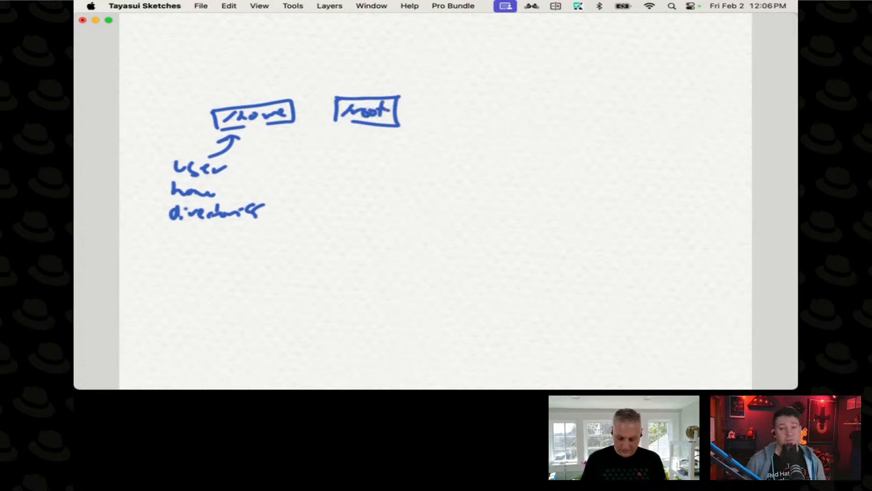
left_click_drag(337, 45, 382, 96)
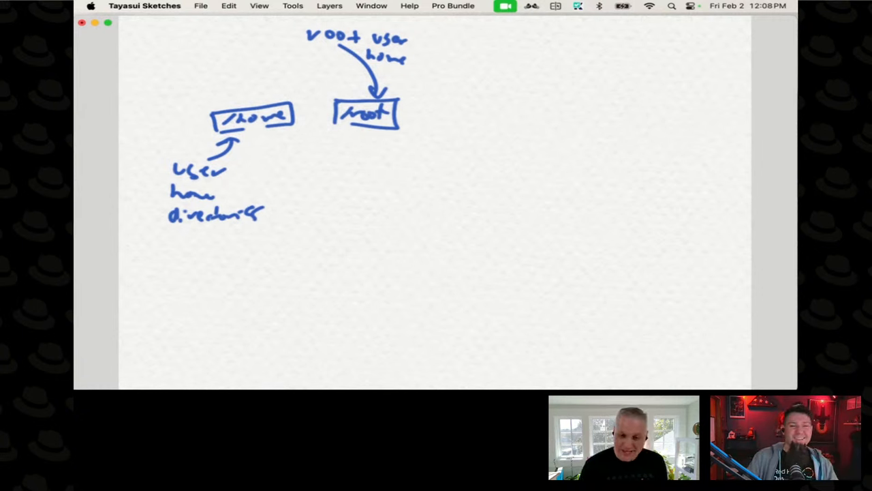
Step: Draw the arrow down to the /root box for the 'root user home' note
left_click_drag(444, 102, 445, 126)
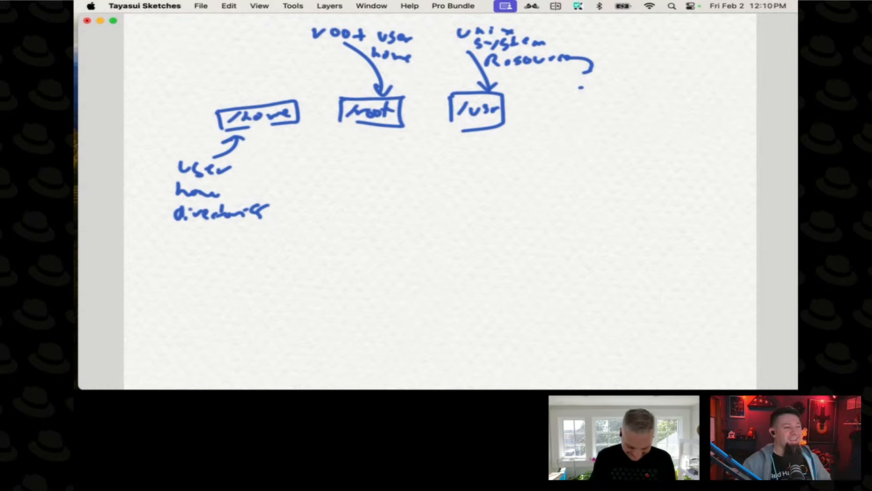
Step: Use the top toolbar control to clear stray marks around the Resources note
left_click(505, 6)
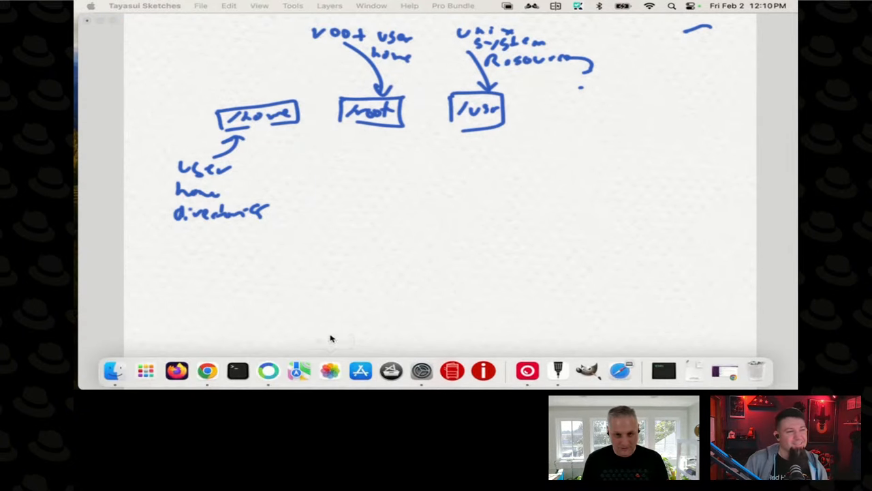
mouse_move(392, 306)
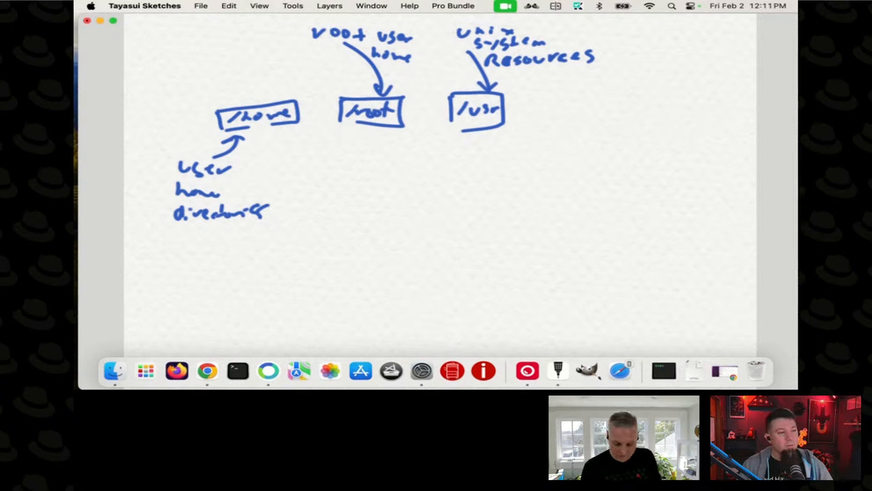
Step: Draw the new box outline beside /usr and begin the /lib64 box below /lib
left_click_drag(538, 123, 580, 99)
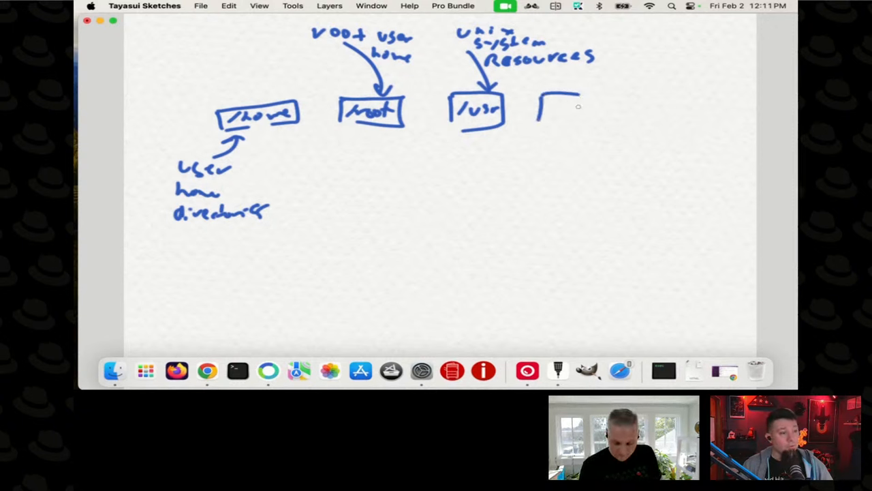
left_click_drag(538, 99, 583, 126)
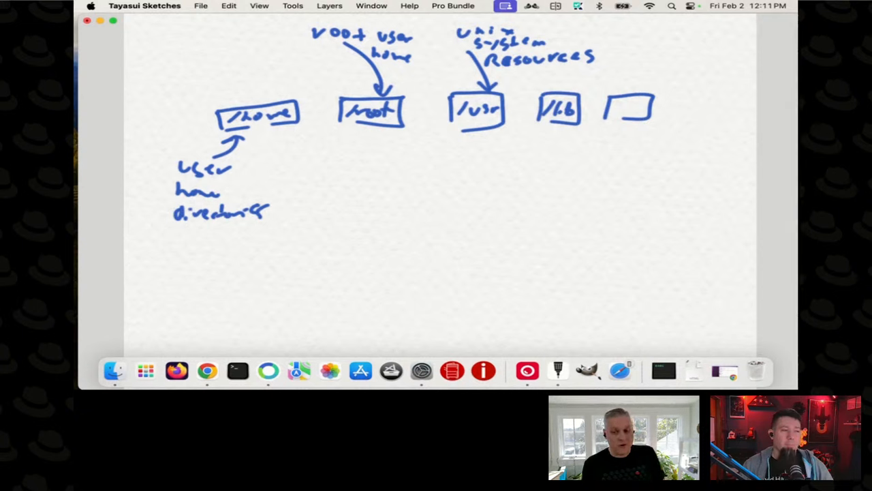
left_click(505, 6)
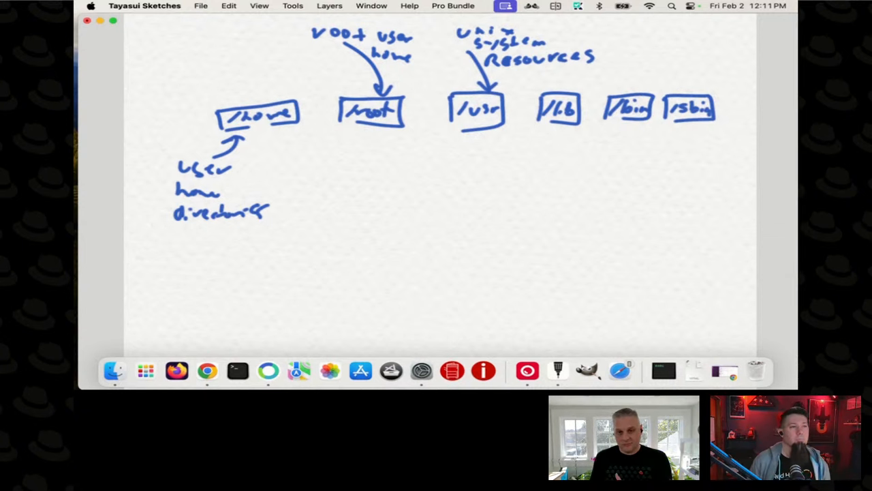
left_click_drag(542, 139, 540, 164)
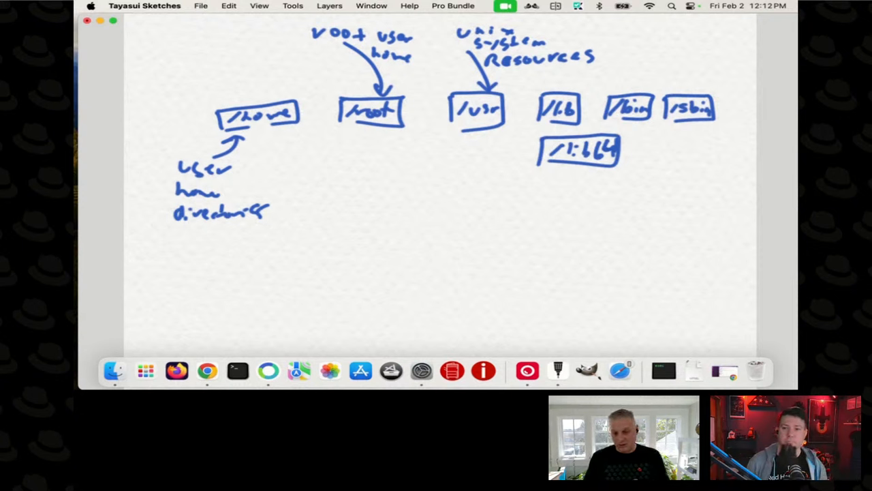
Step: Use the top toolbar control while adding the /lib64 box under /lib
left_click(505, 6)
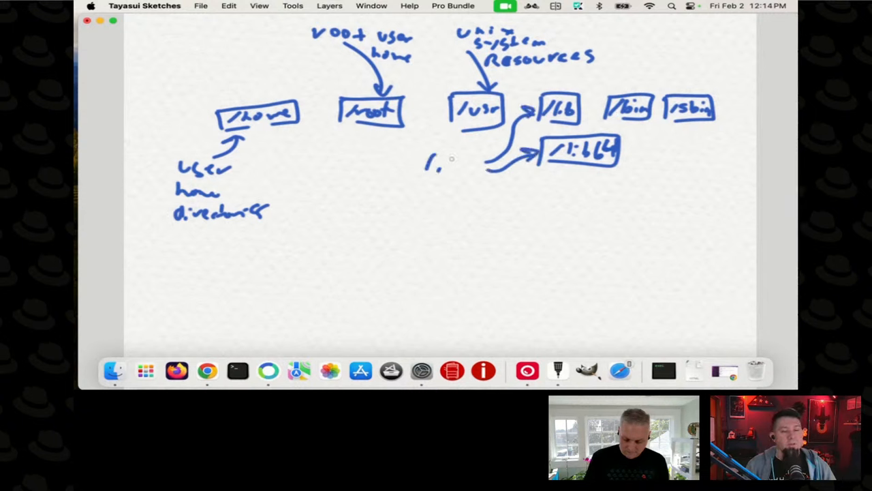
Step: Handwrite 'libraries' beneath the curved arrows to /lib and /lib64
left_click_drag(449, 169, 521, 181)
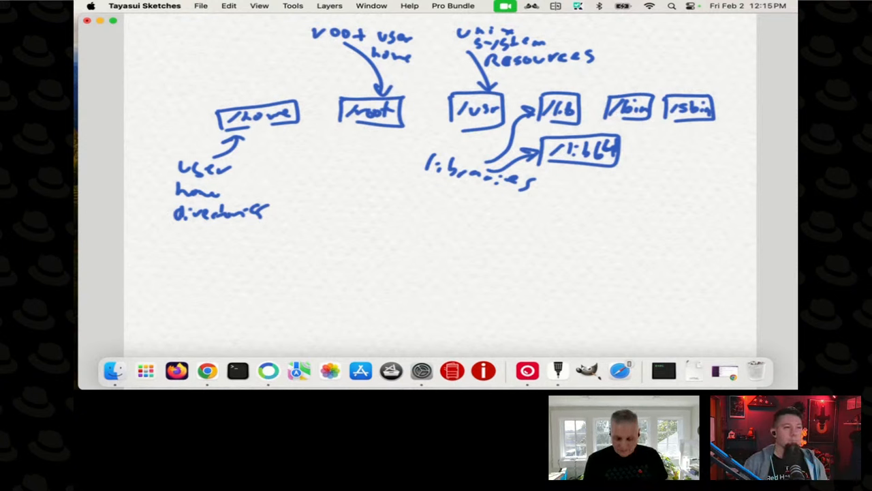
Step: Write 'Binaries' with an arrow to /bin and add an arrow under /sbin for 'System admin'
left_click_drag(637, 64, 637, 89)
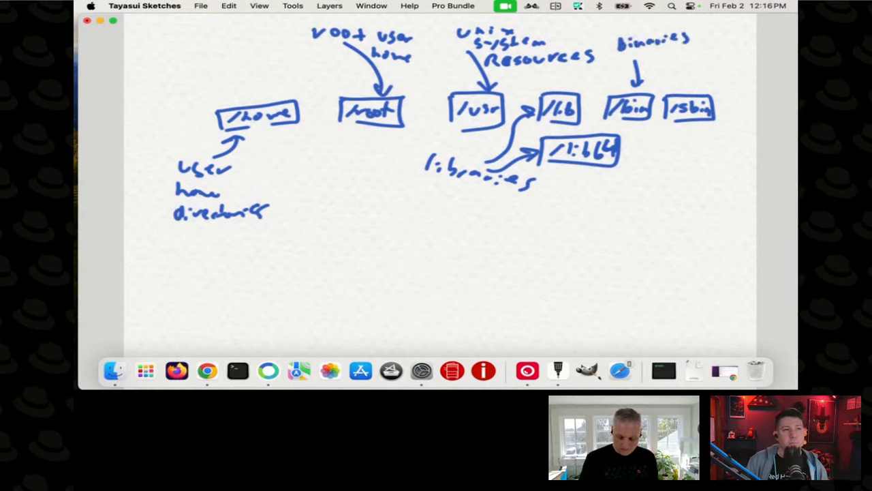
left_click_drag(709, 133, 712, 163)
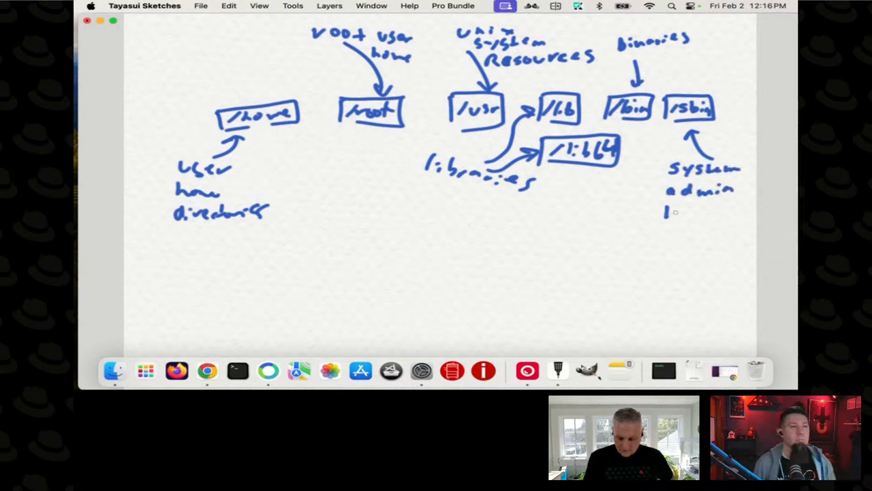
Step: Add 'binaries' to the System admin note under /sbin
type("binar")
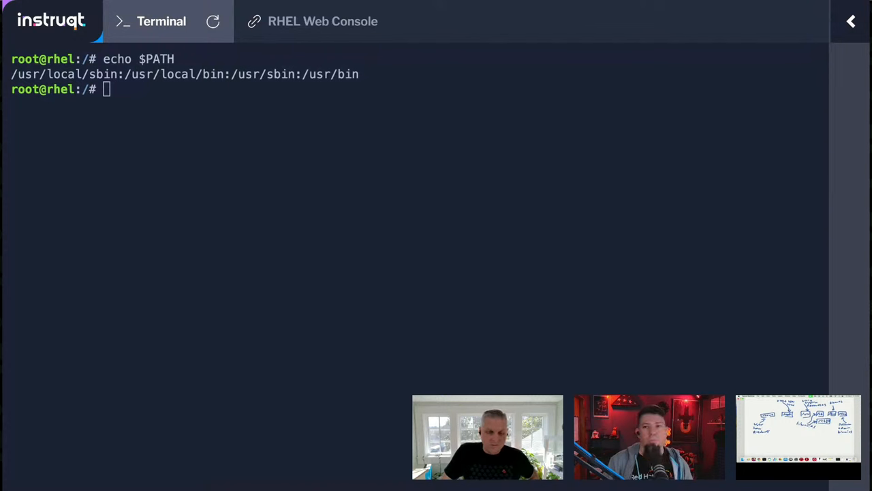
Step: Run 'su - rhel' and start typing an 'echo $' command as the rhel user
type("su - rhe")
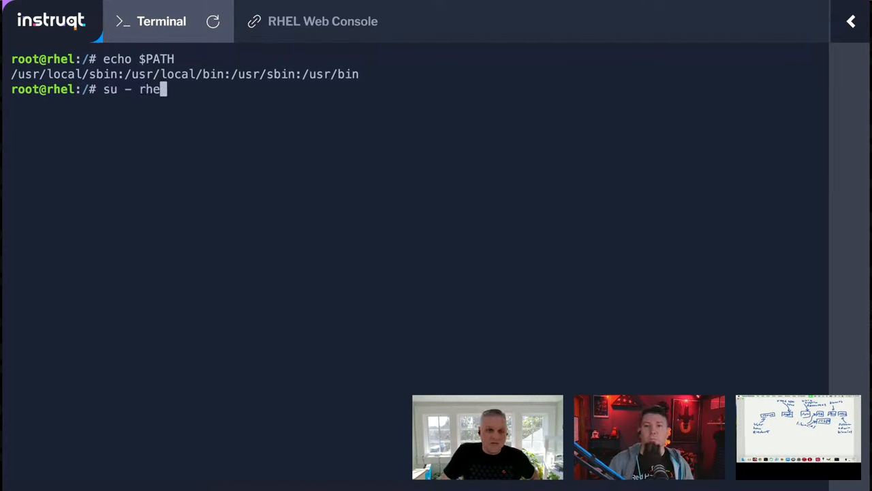
key("enter")
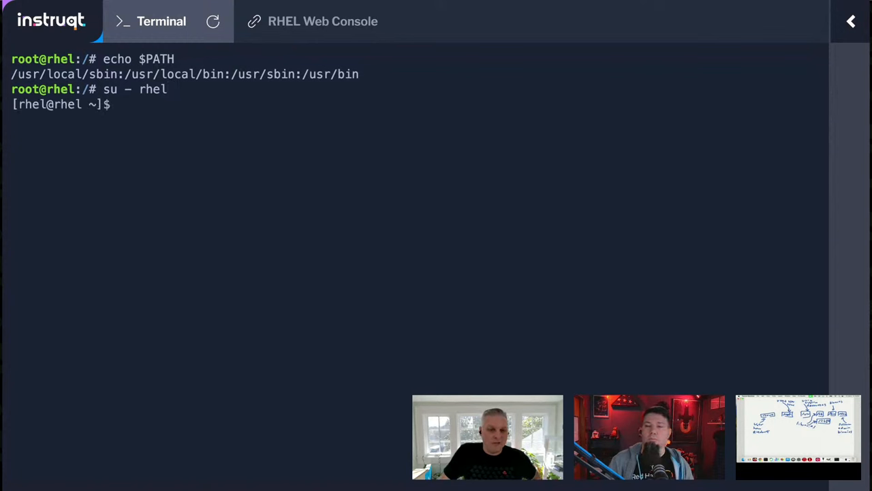
type("echo @")
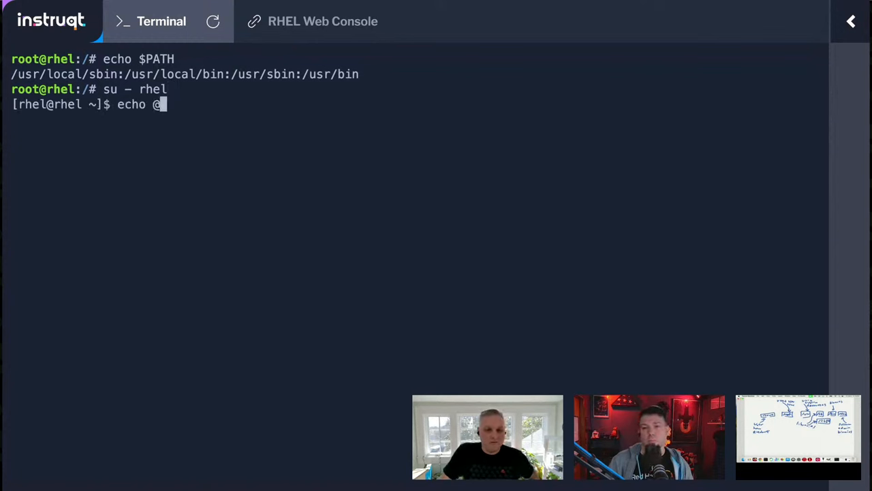
key("BackSpace")
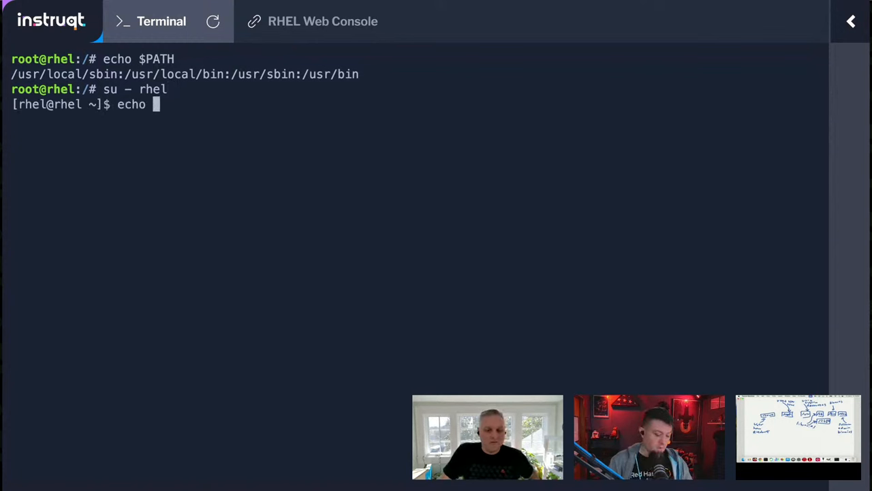
type("$")
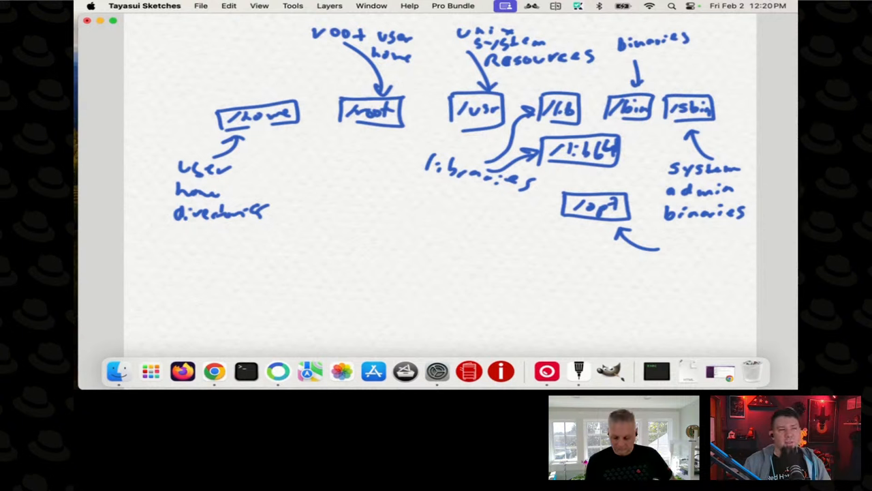
left_click(675, 237)
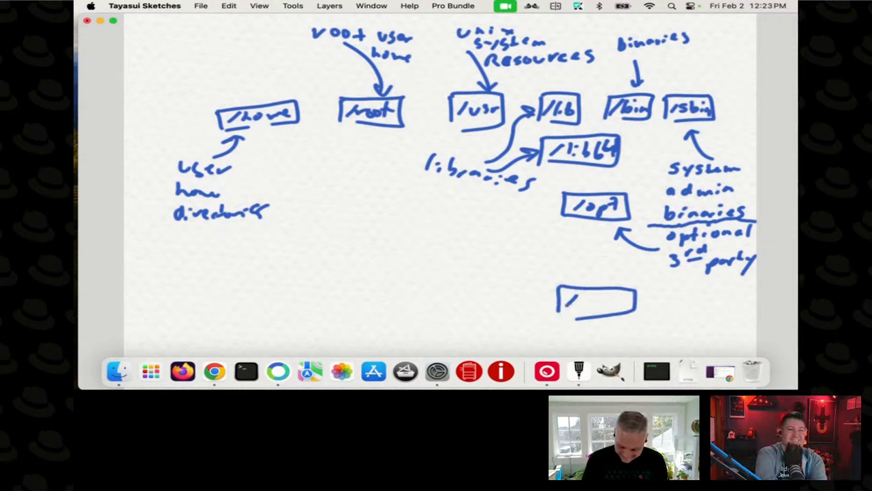
Step: Handwrite /var in the new box and begin the note to its right
type("/var")
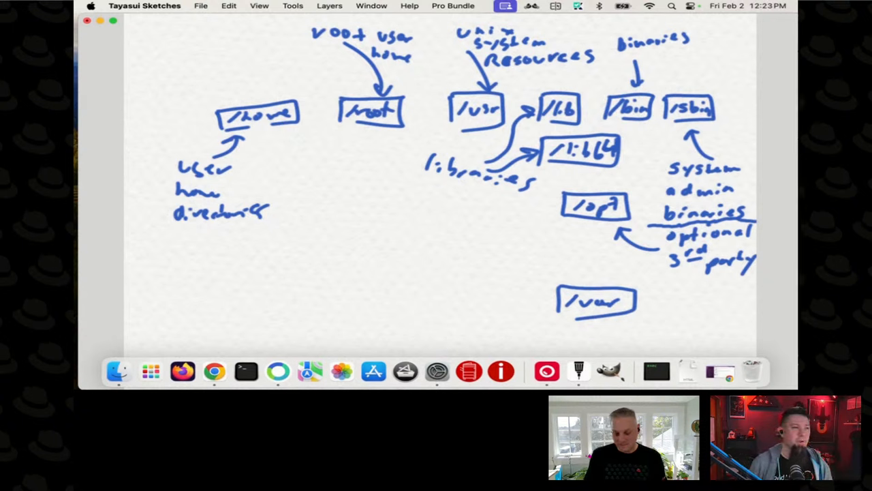
left_click(653, 303)
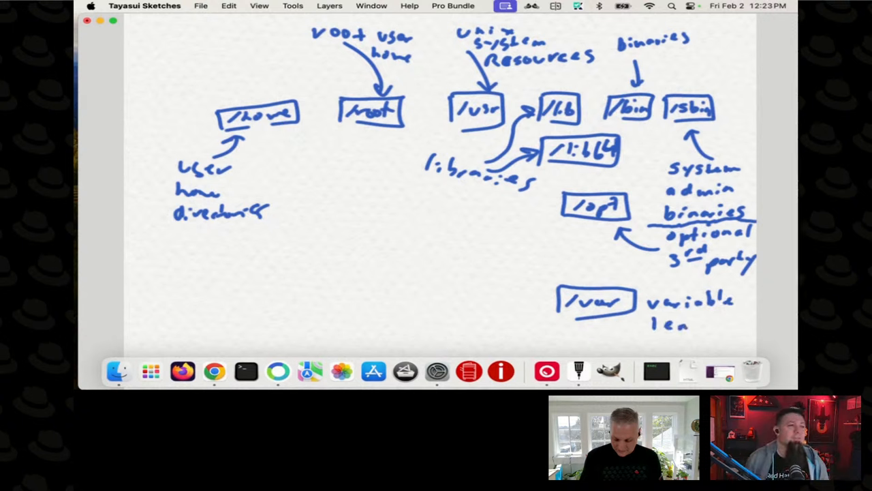
Step: Complete the /var note so it reads 'variable length data'
type("gth")
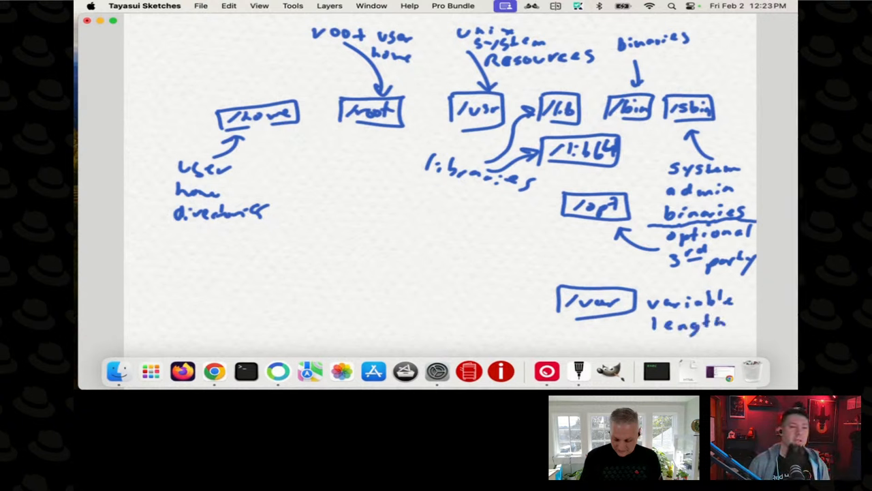
type("data")
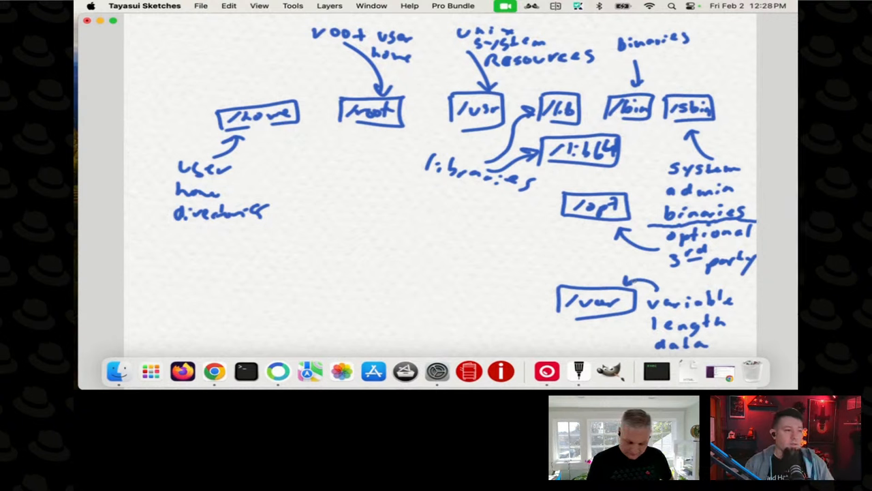
Step: Draw the rectangle enclosing /tmp at the board's lower left
left_click_drag(173, 324, 242, 279)
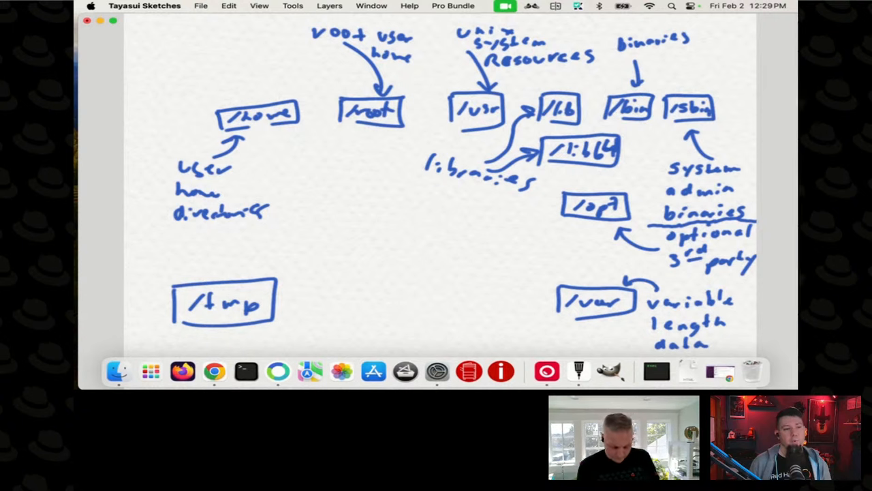
Step: Handwrite an arrow and 'temporary content' beneath the /tmp box
left_click_drag(231, 339, 246, 337)
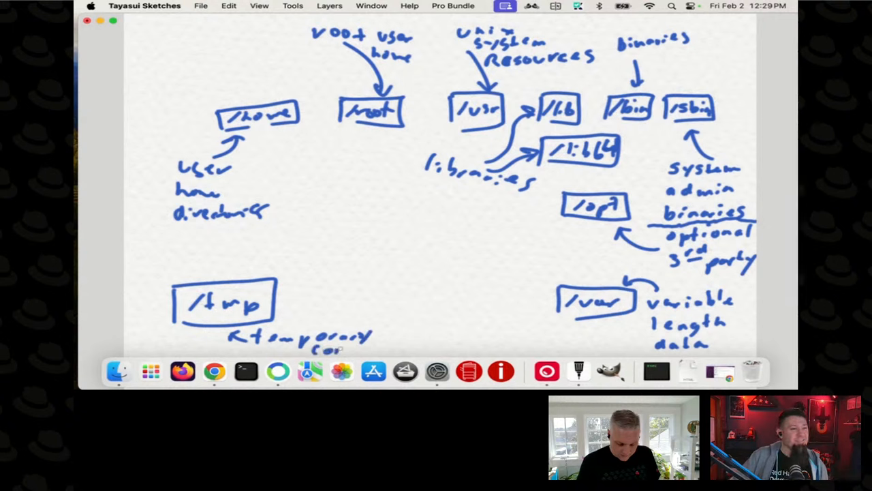
type("content")
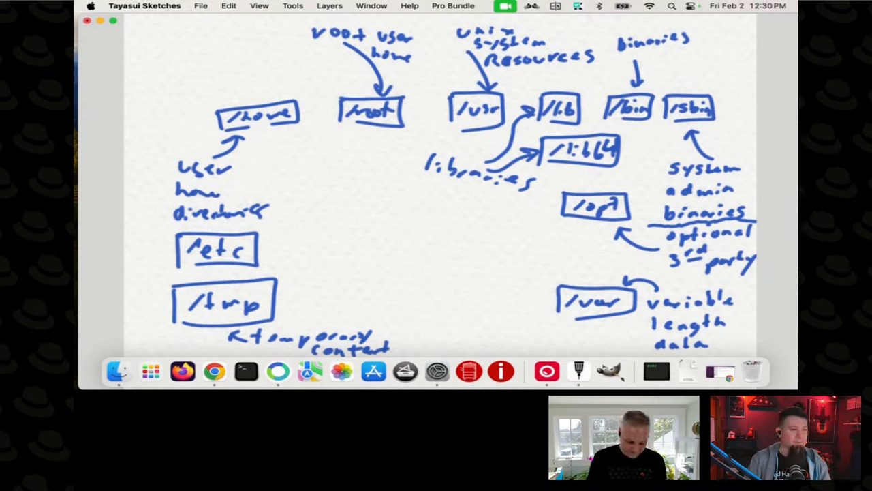
Step: Write 'config files' beside /etc with an arrow pointing to the box
left_click_drag(293, 235, 272, 256)
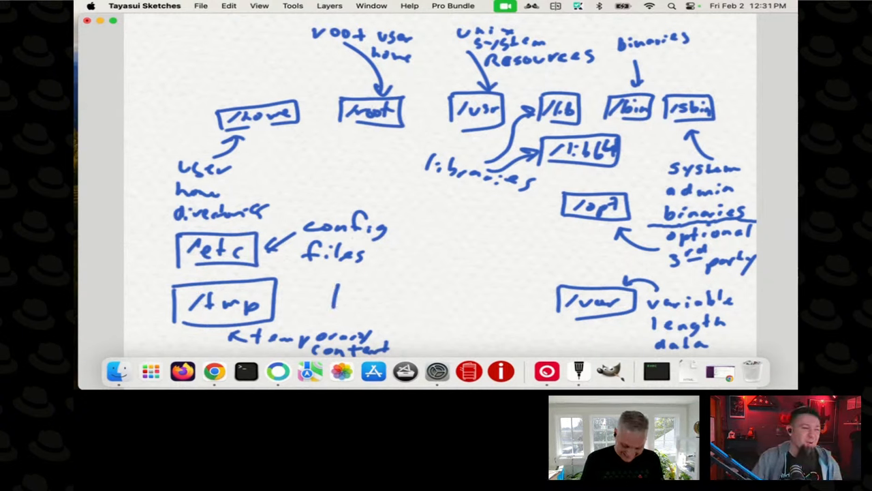
Step: Draw a rectangle right of /tmp and handwrite '/boot' inside it
left_click_drag(334, 299, 419, 293)
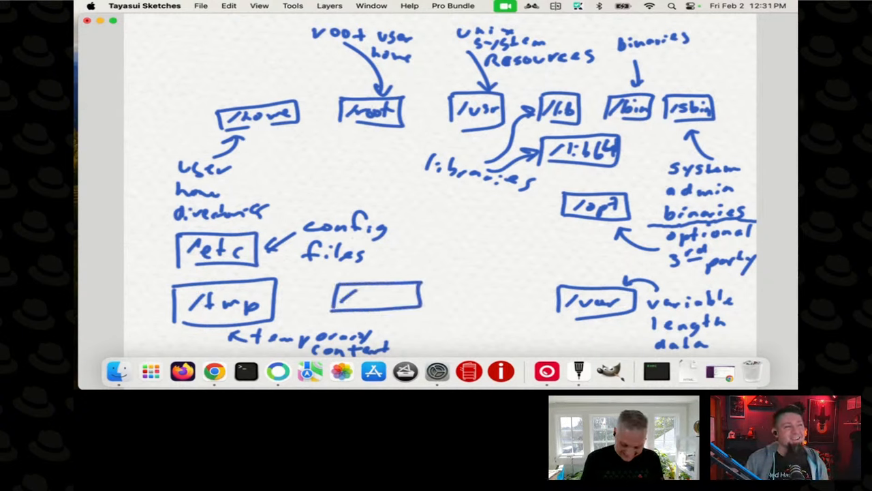
type("boot")
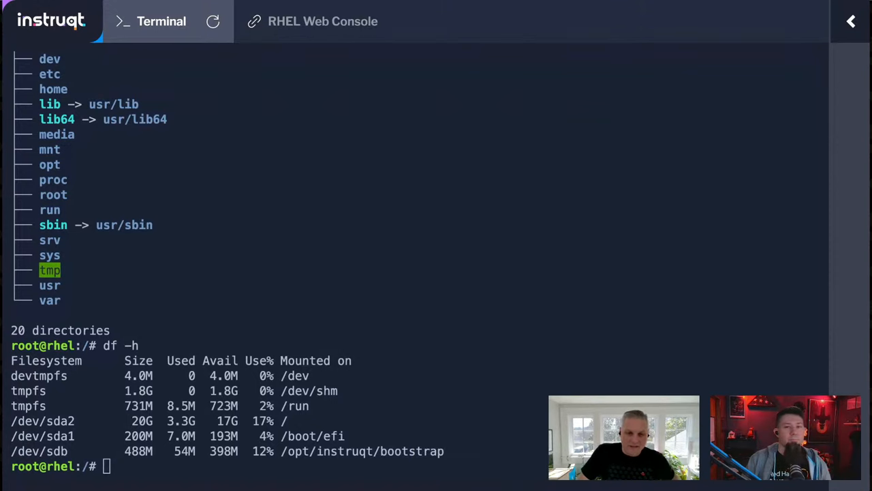
Step: Run tty to show the device /dev/pts/0, then start typing ls
type("tty")
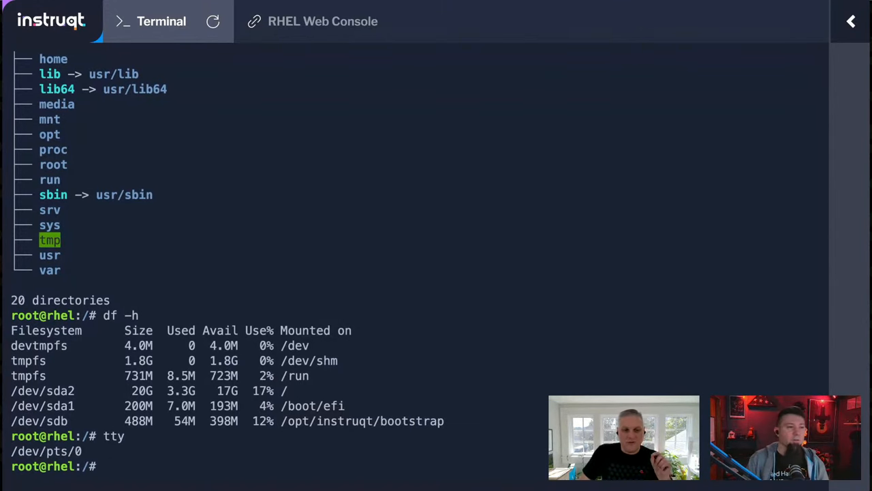
type("ls")
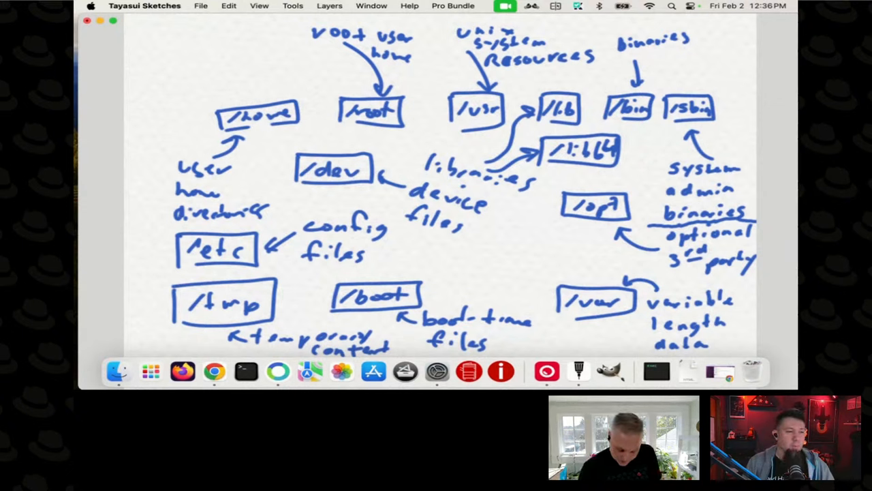
Step: Draw a box above /boot and handwrite '/srv' inside it
left_click_drag(419, 265, 483, 249)
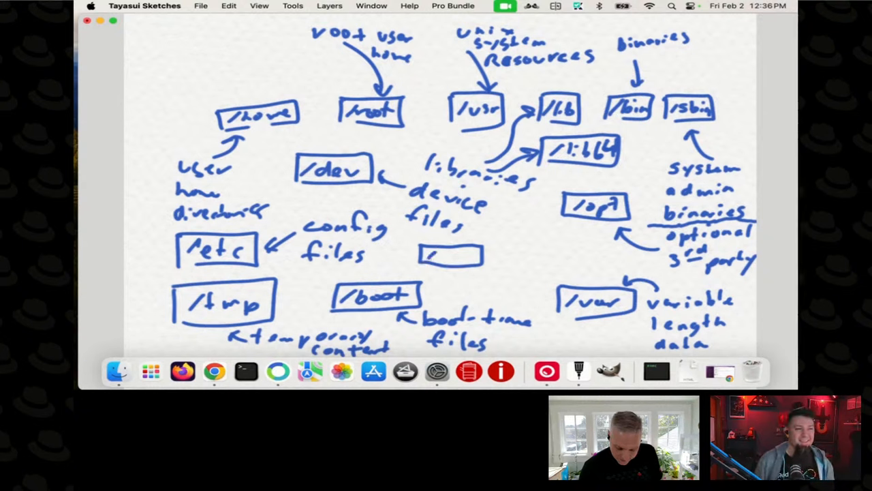
type("/srv")
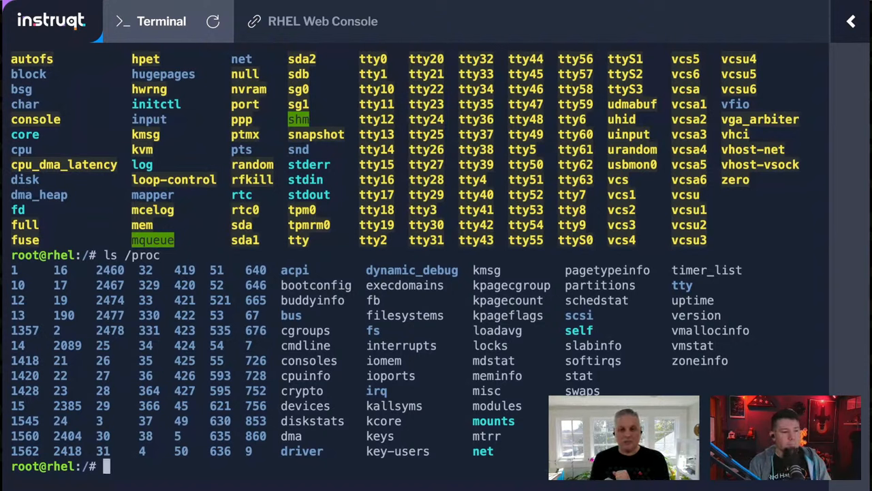
Step: List / and /proc and run ps to find bash's PID 2089
type("ls /sys")
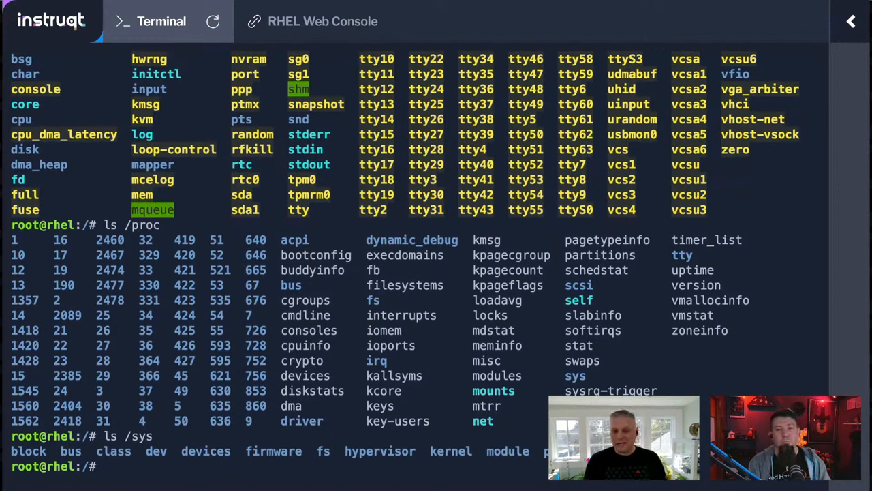
type("cat proc")
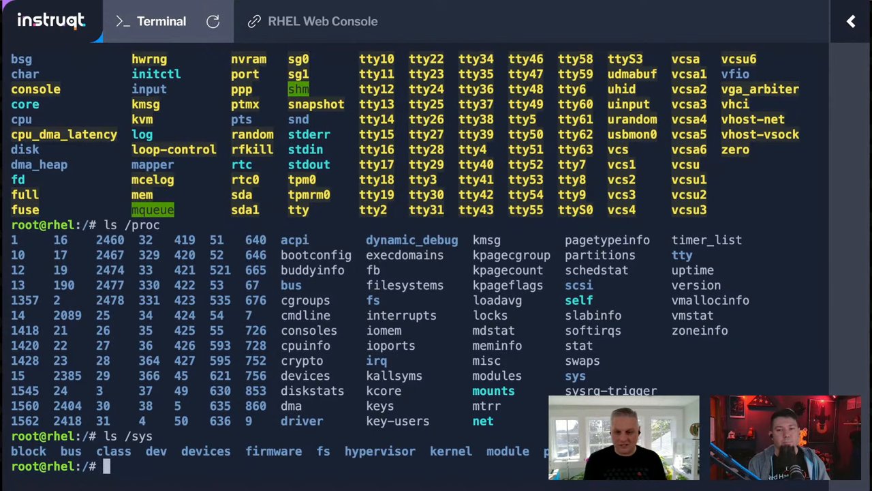
type("ps")
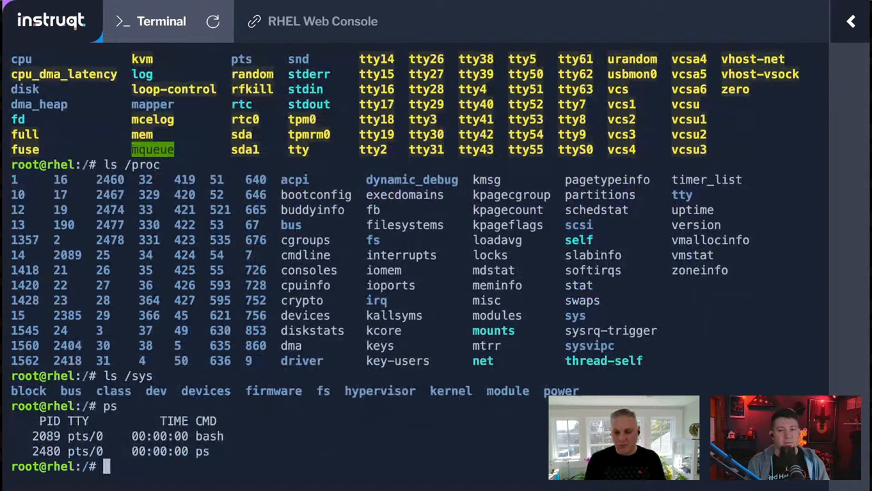
type("ls /proc")
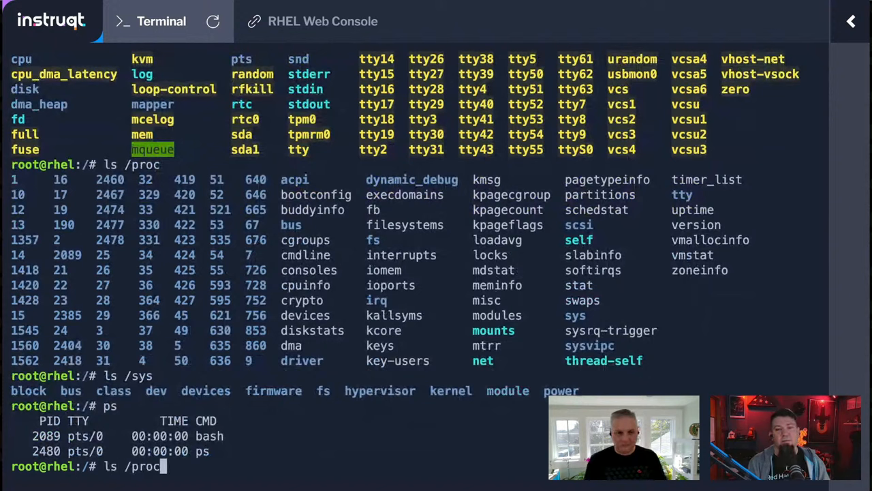
type("/2089/")
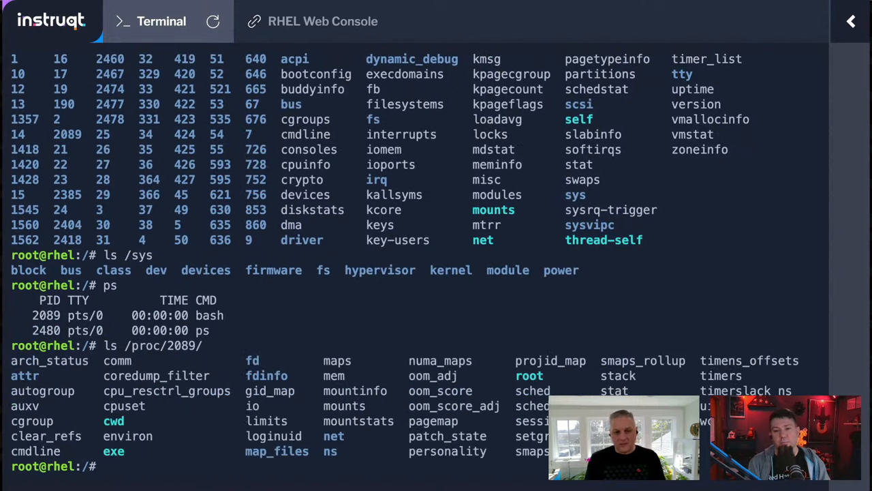
Step: Try cat /proc/2089/cwd/, then long-list /proc/2089 with ll
type("cat /")
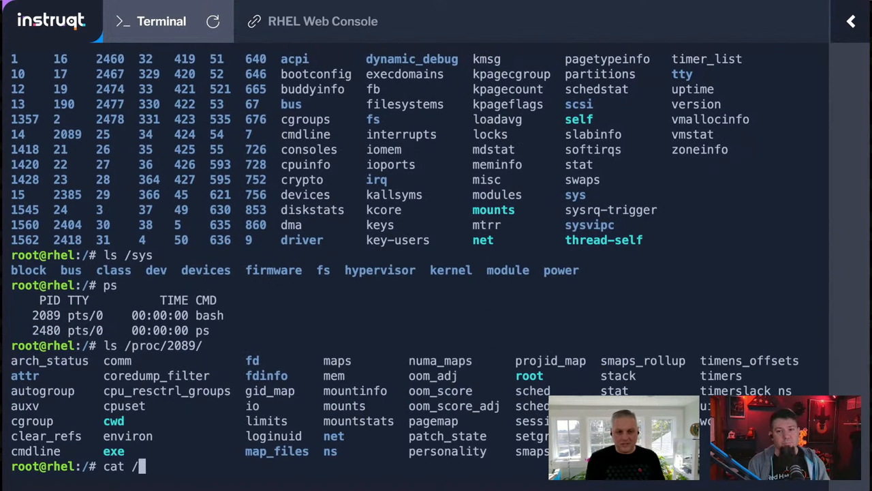
type("proc/")
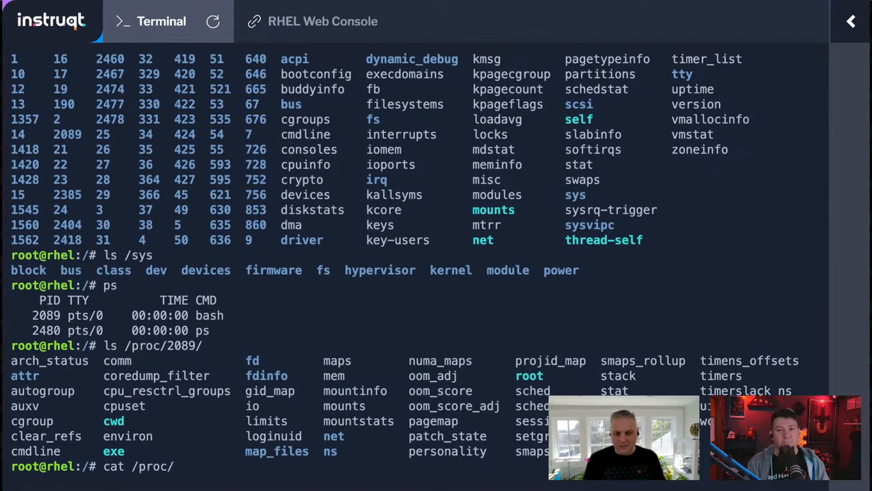
type("2089/cwd/")
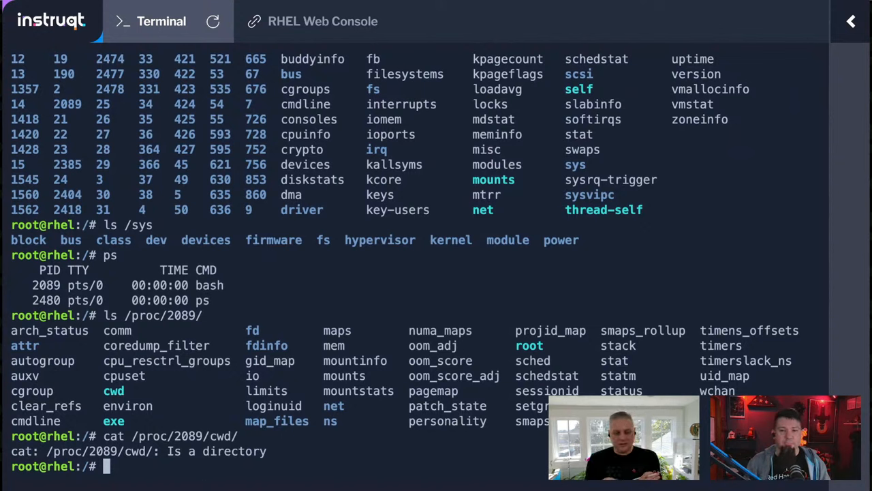
type("ll")
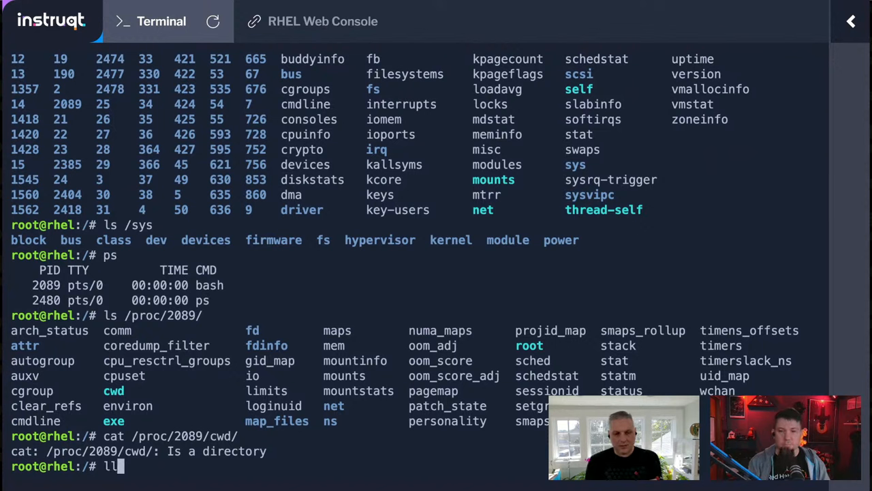
type("/dev/")
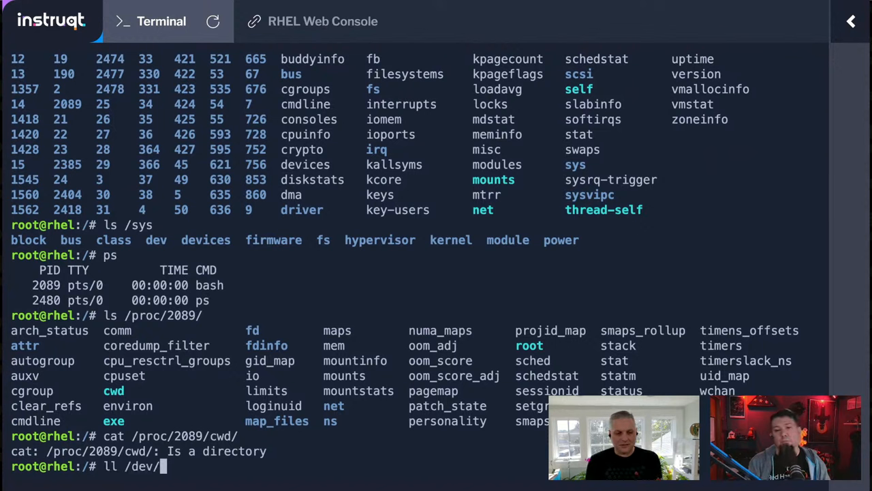
key("BackSpace")
type("pr")
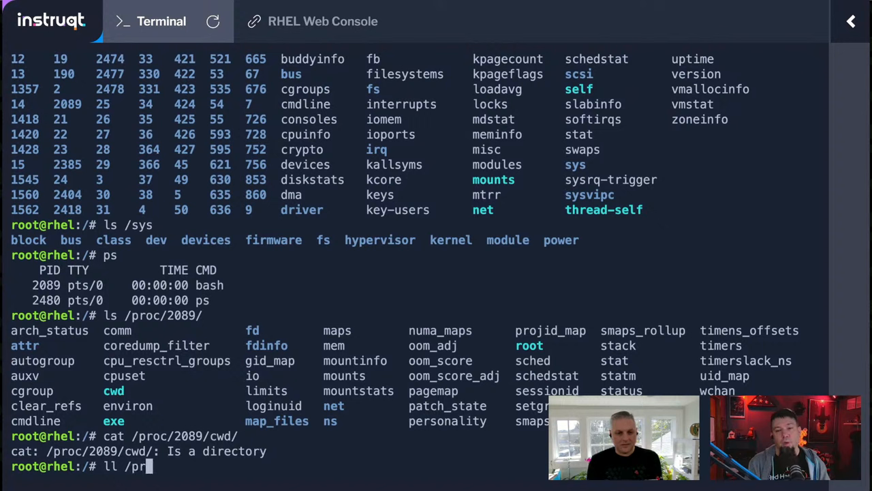
type("o/2")
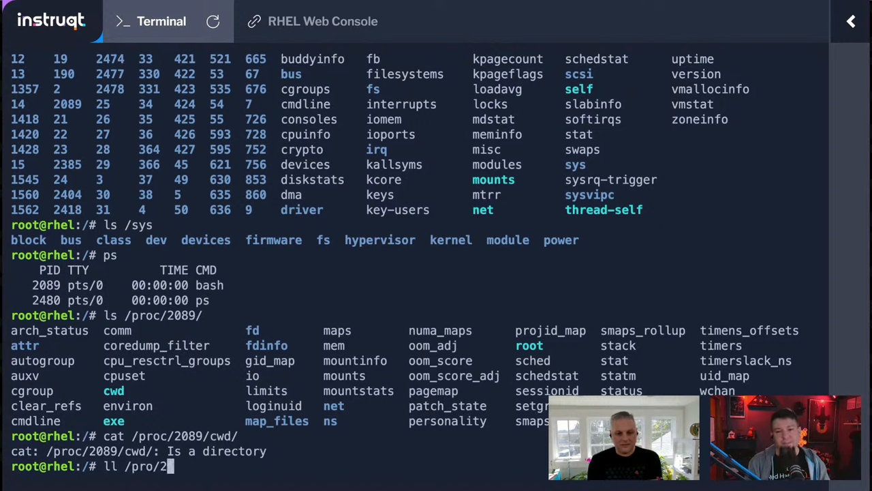
type("0")
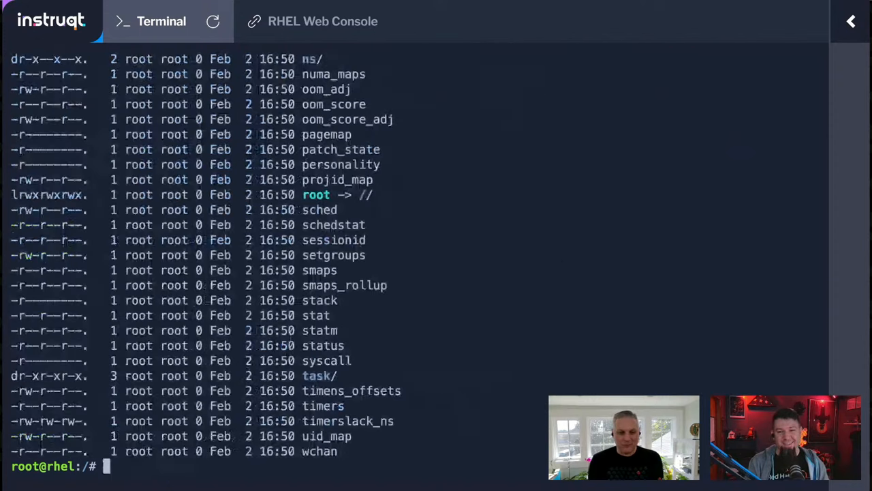
Step: Scroll the output, confirm pwd is /, and list /proc again
scroll("down", 3)
type("pwd")
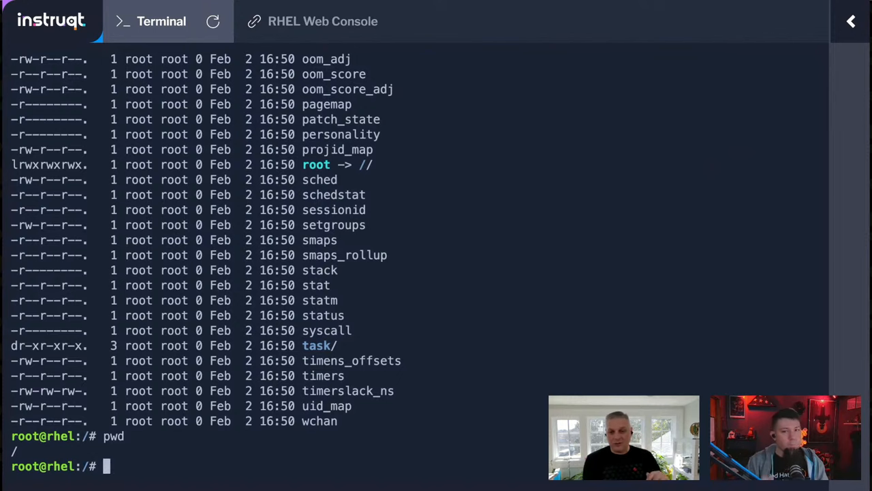
type("ls /proc")
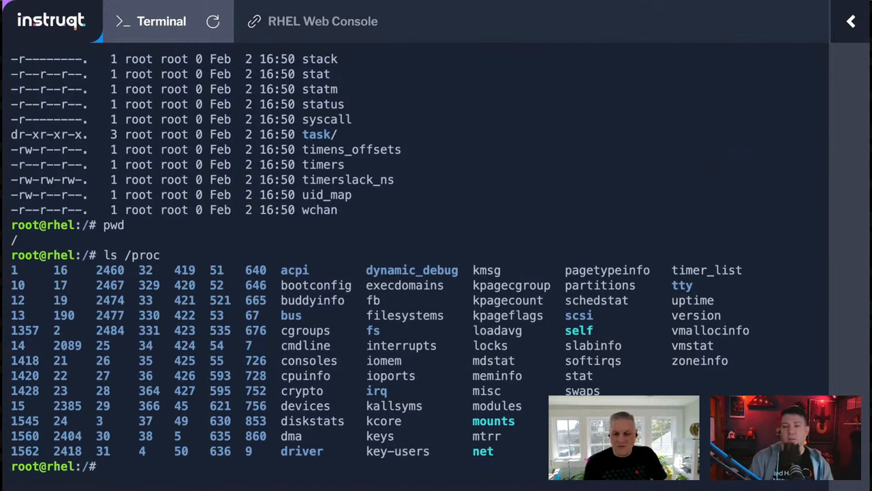
Step: Print /proc/cpuinfo showing the Intel Xeon 2.30GHz CPU, then begin the next listing and cat command
type("cat /pro")
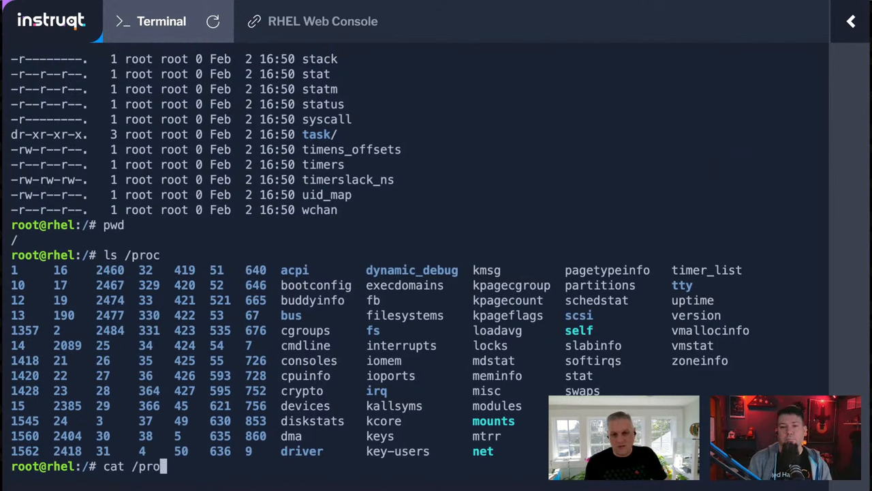
type("c/cpuinf")
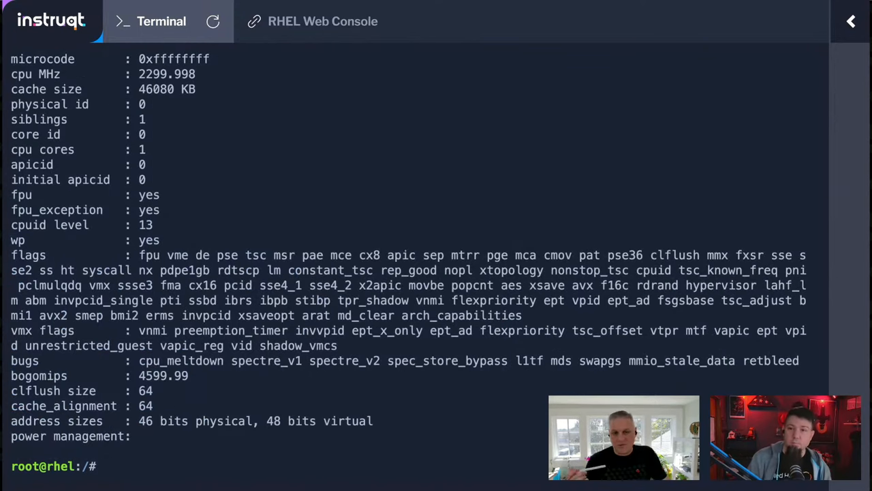
type("cat /proc/cpuinfo")
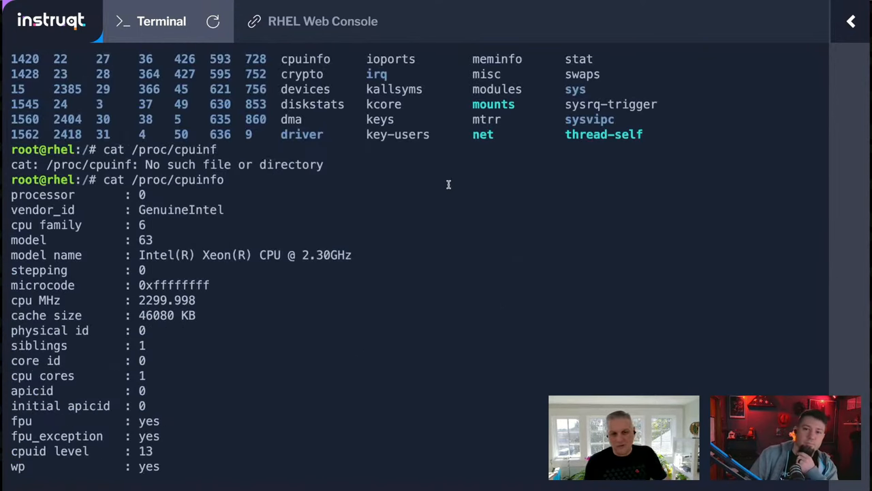
scroll("down", 3)
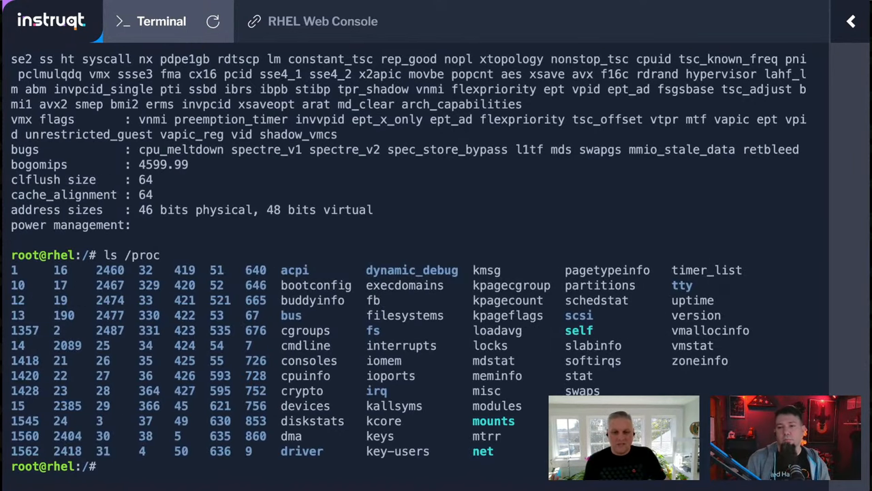
type("ls /sy")
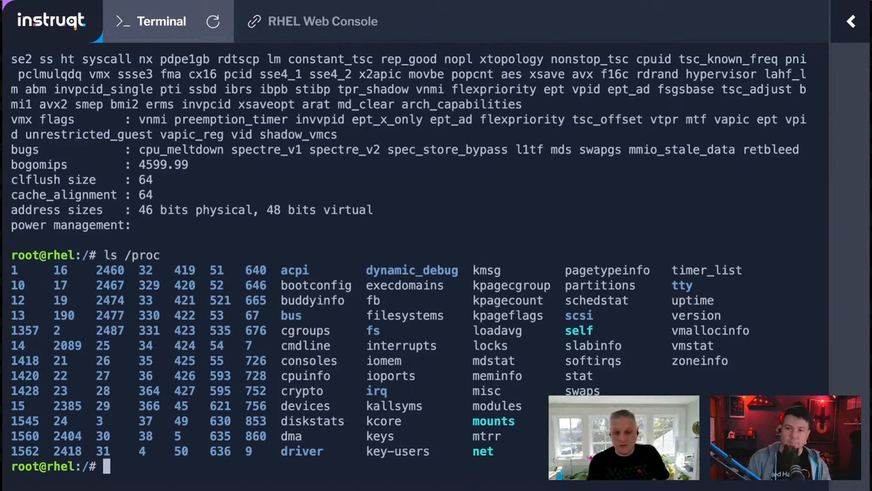
type("cat")
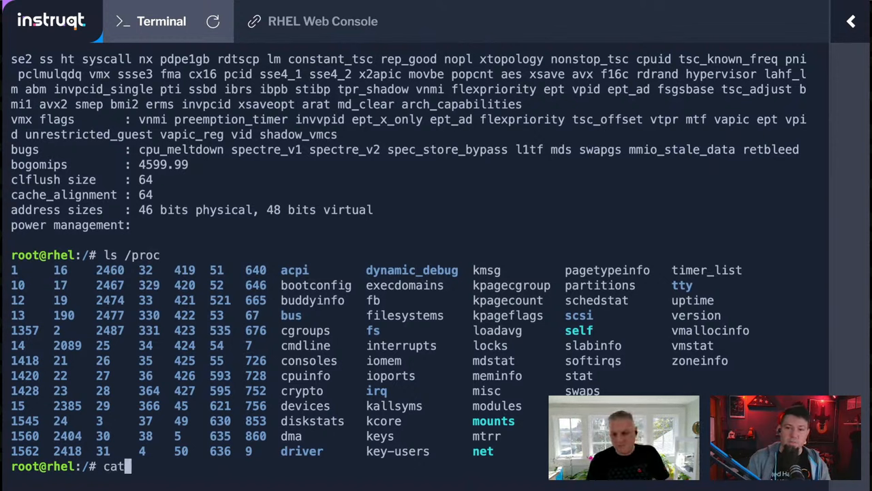
Step: Display the kernel boot parameters from /proc/cmdline and run ls at the prompt
type("/proc/cmdline")
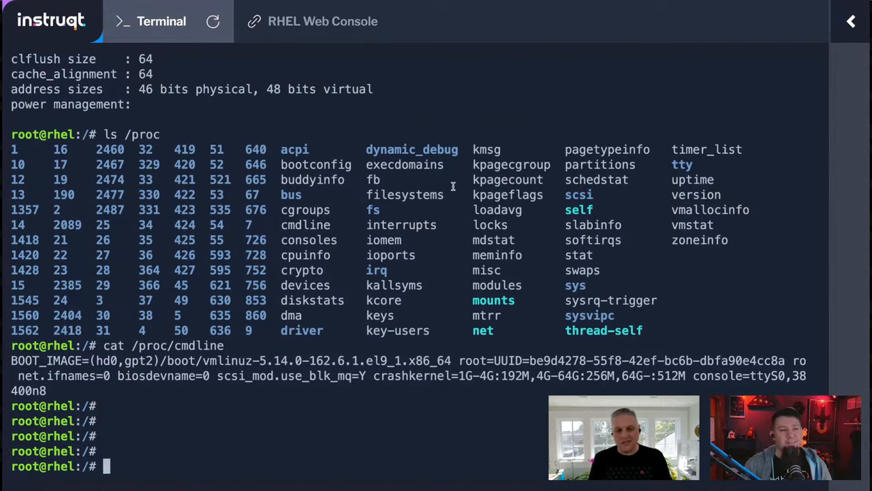
type("ls")
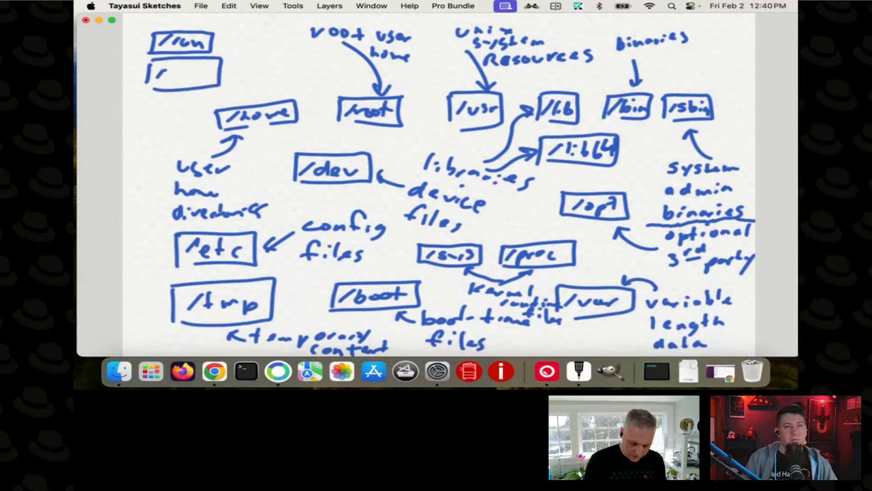
Step: Write /mnt in the empty box under /run and add a /media box below it
type("mnt")
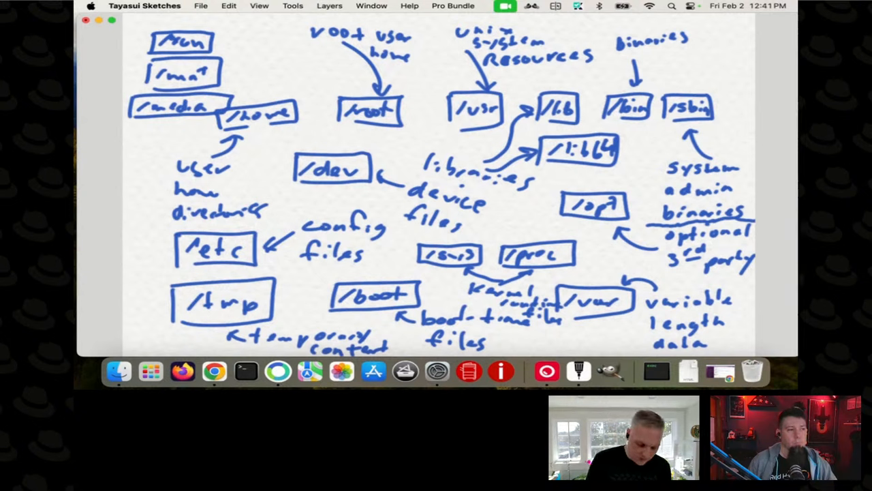
Step: Bracket /mnt and /media labelled 'media directories' and add a /srv box above /sbin
left_click_drag(235, 31, 246, 96)
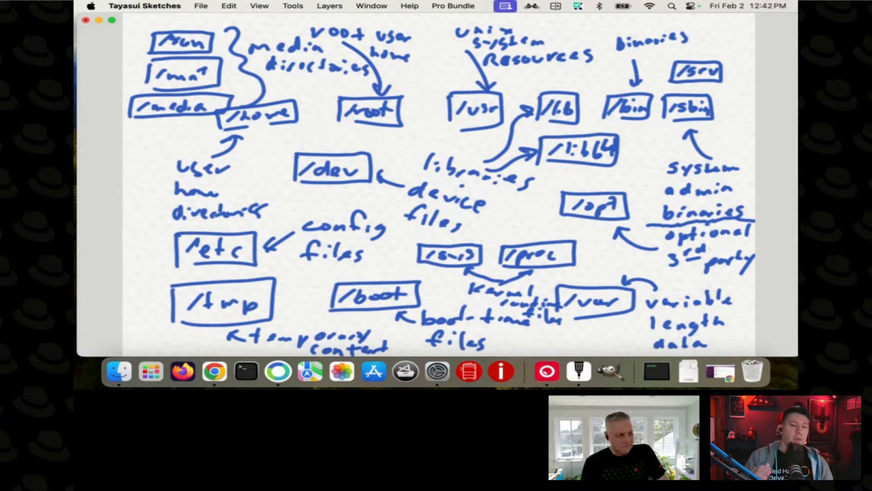
mouse_move(75, 231)
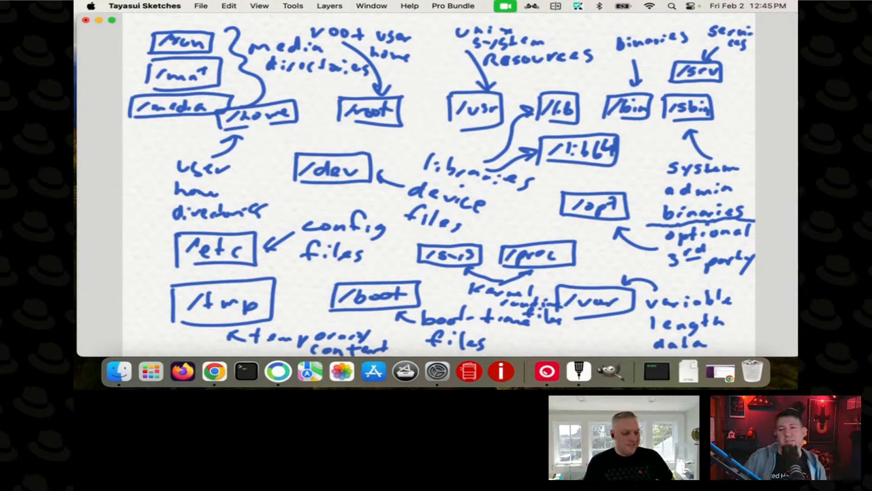
mouse_move(86, 252)
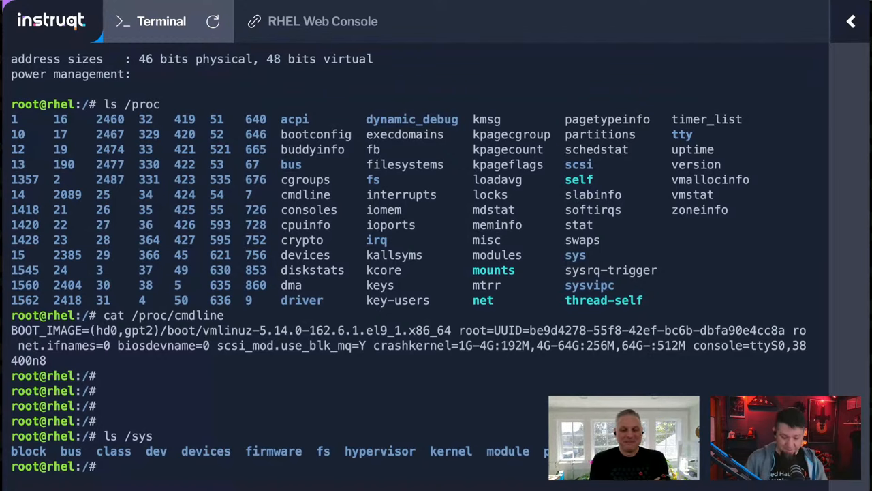
Step: Run mount to list mounted filesystems, then df for usage of /dev, /run, / and /boot/efi
type("mount")
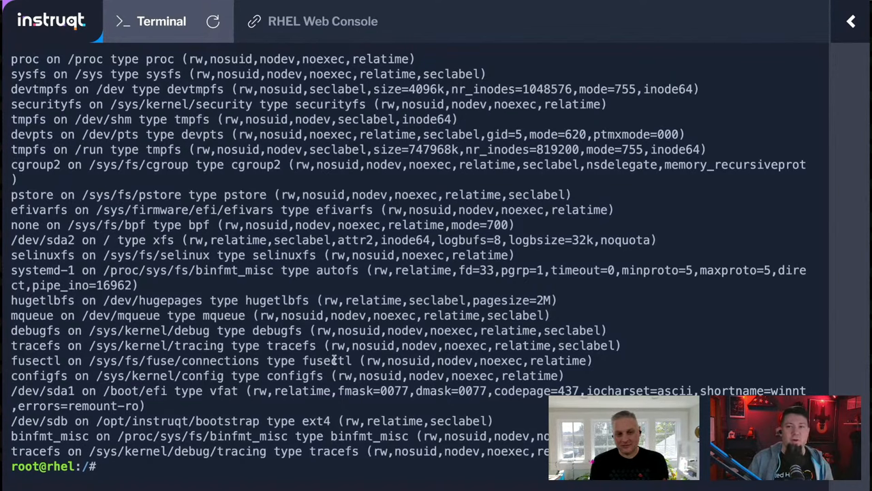
type("mount")
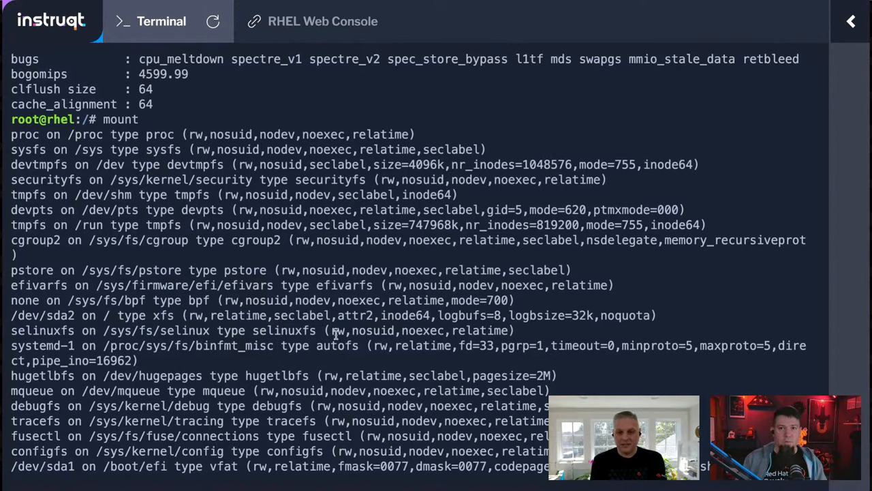
type("df")
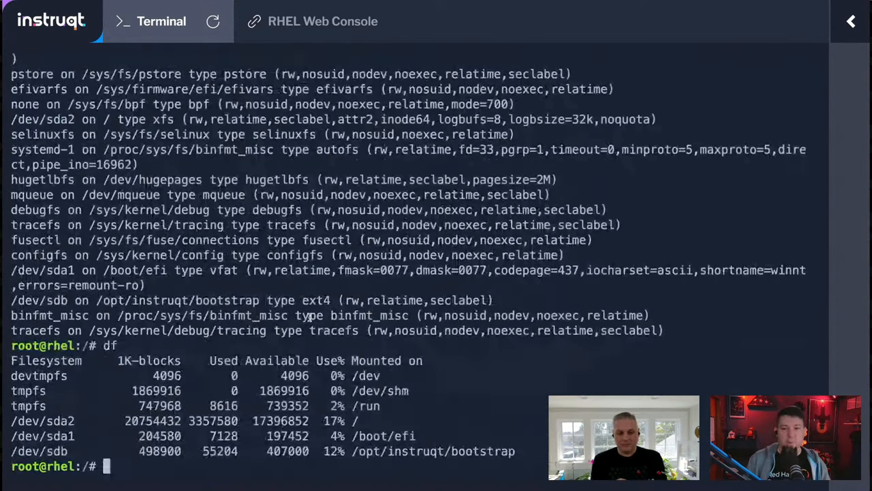